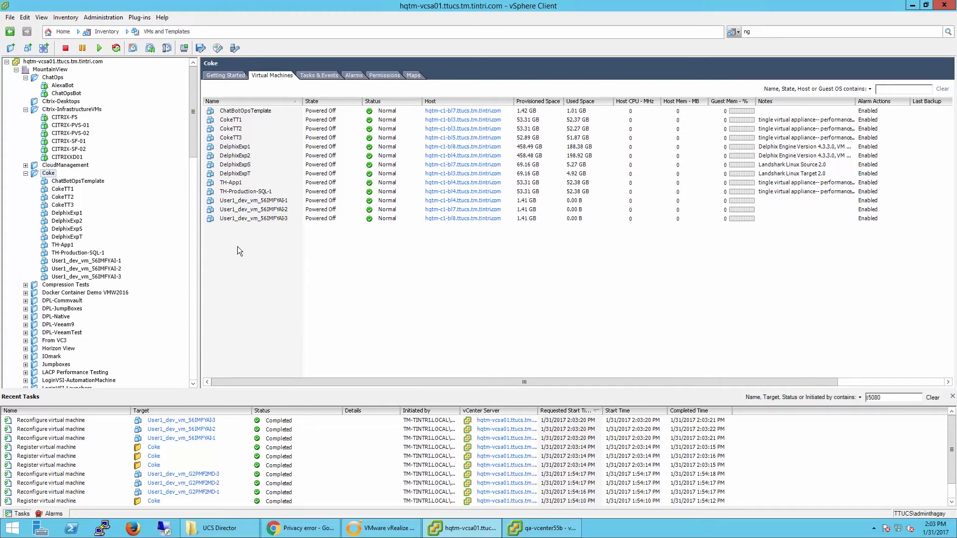
mouse_move(236, 229)
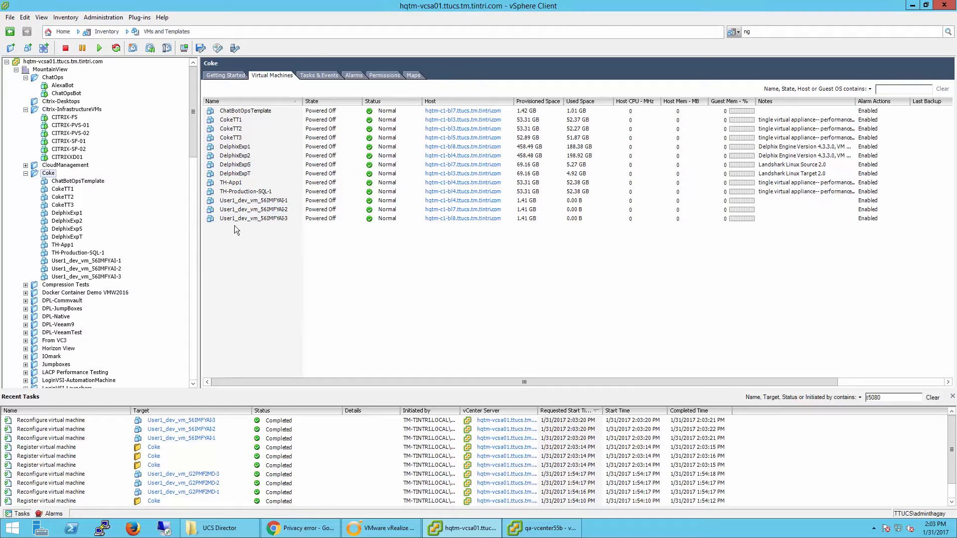